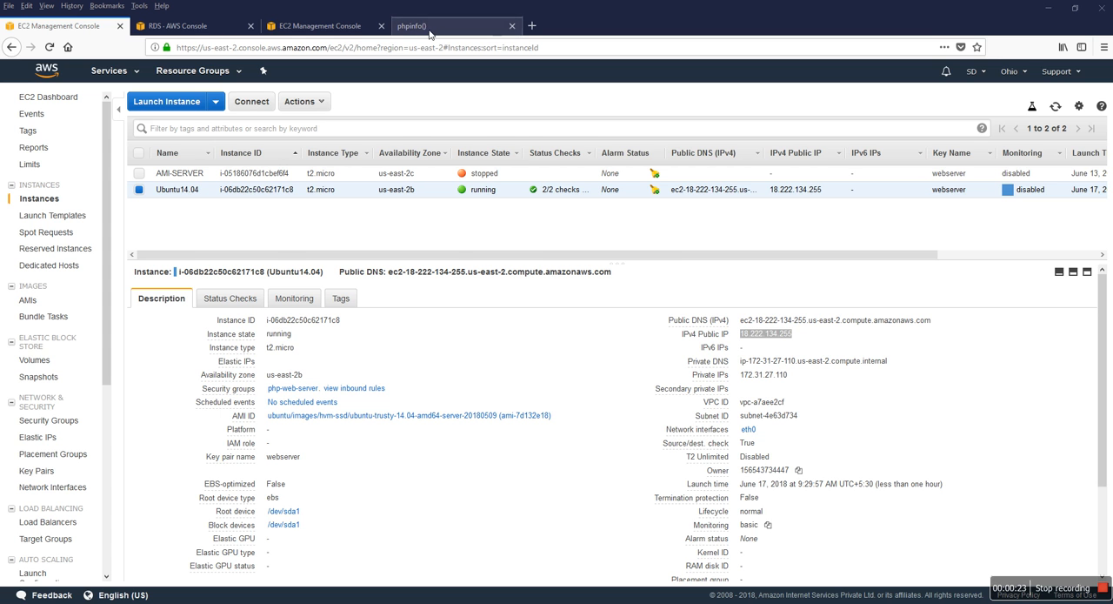
# Step: Switch to the phpinfo browser tab served by the EC2 instance
pyautogui.click(453, 26)
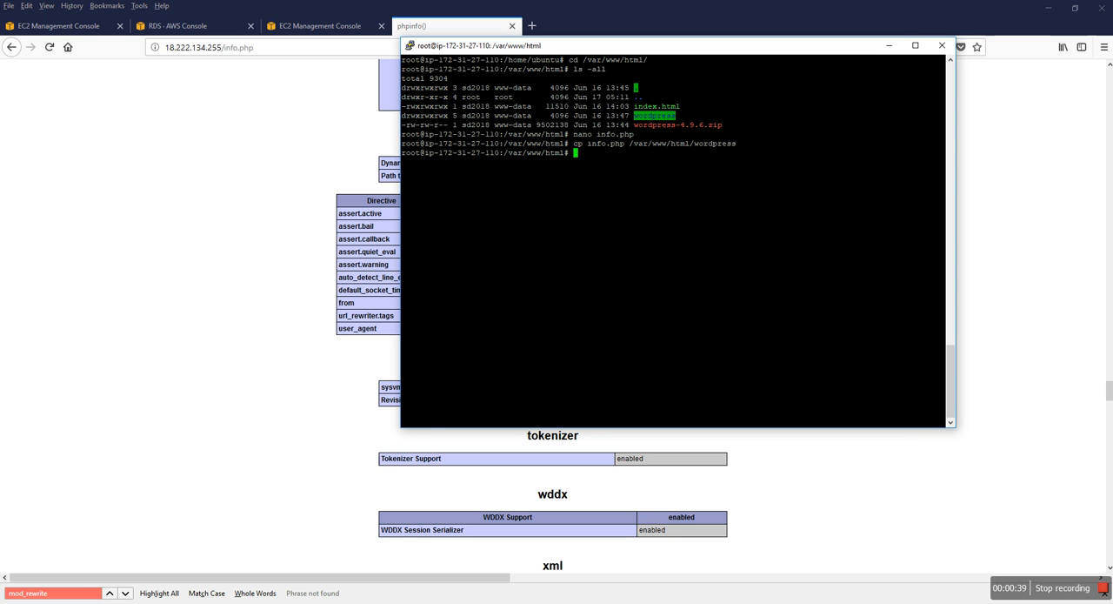
# Step: Search phpinfo for mod_rewrite, then run 'sudo a2enmod rewrite' and restart apache2 in the terminal
pyautogui.write('mod_rewrite')
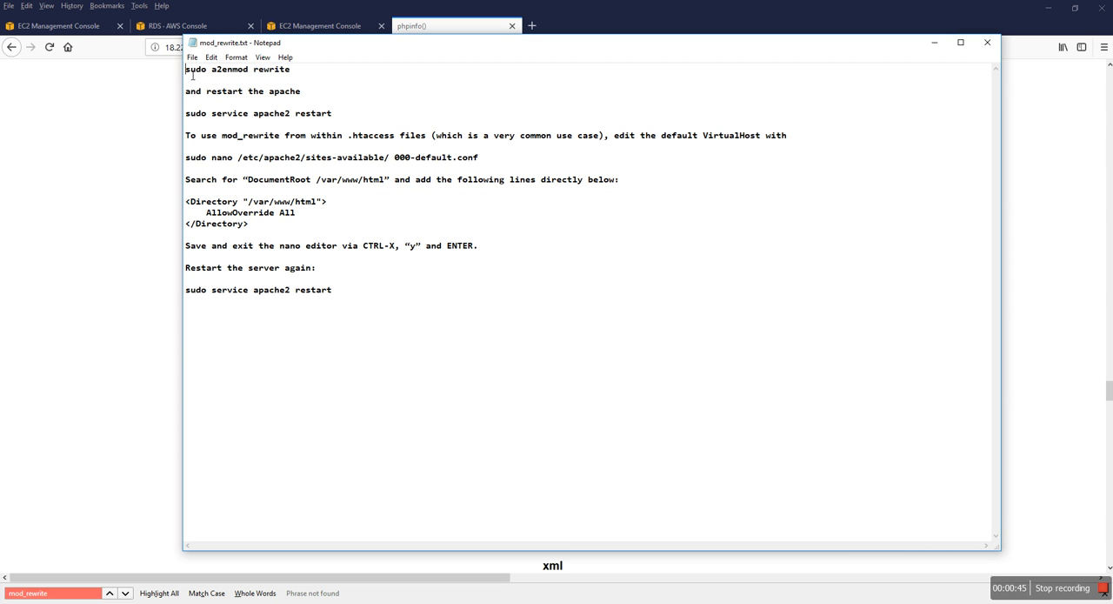
pyautogui.rightClick(237, 68)
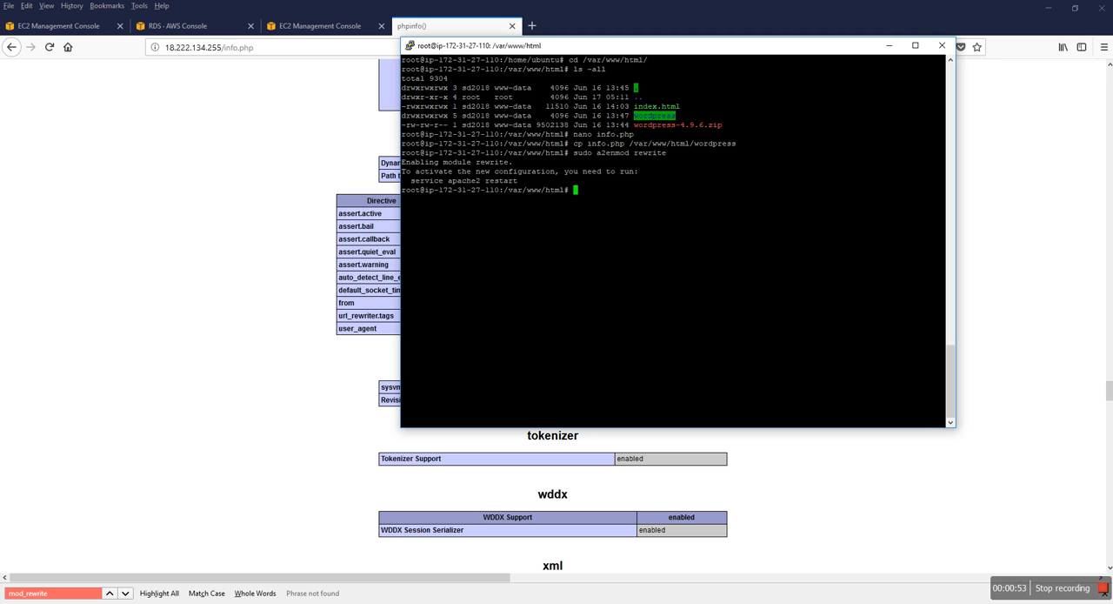
pyautogui.write('service apache2 restart')
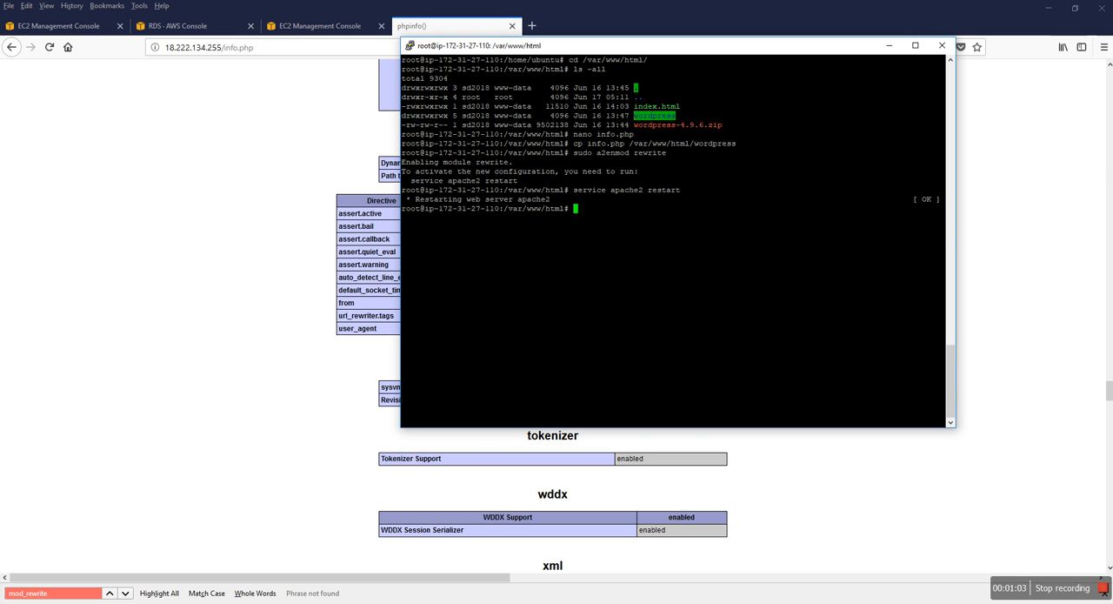
pyautogui.write('nano /e')
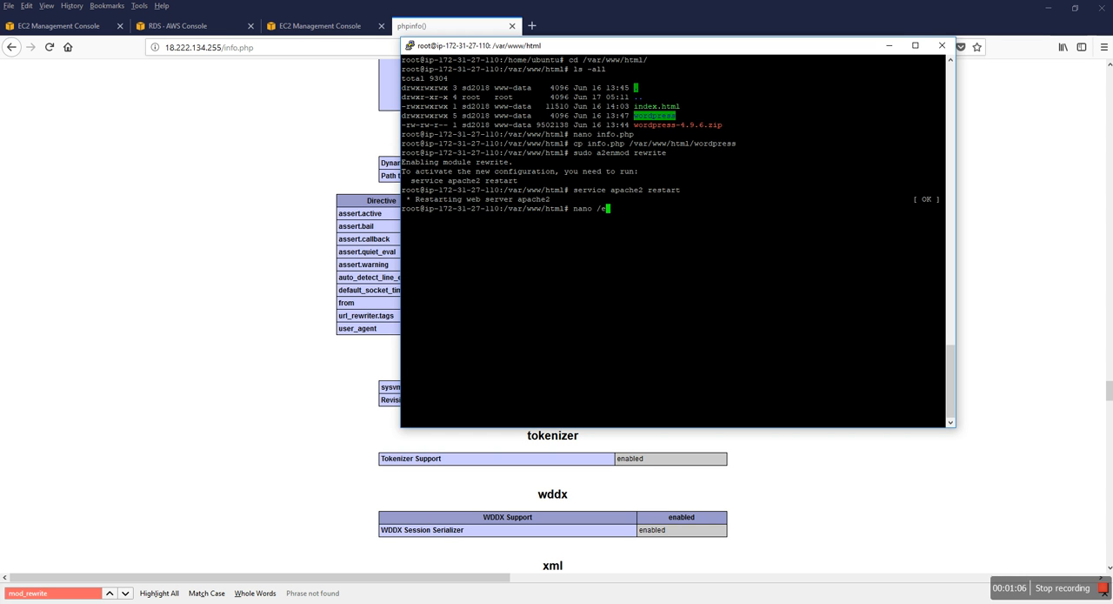
# Step: Add the AllowOverride All Directory block below DocumentRoot in 000-default.conf, save it, and restart apache2
pyautogui.write('t:')
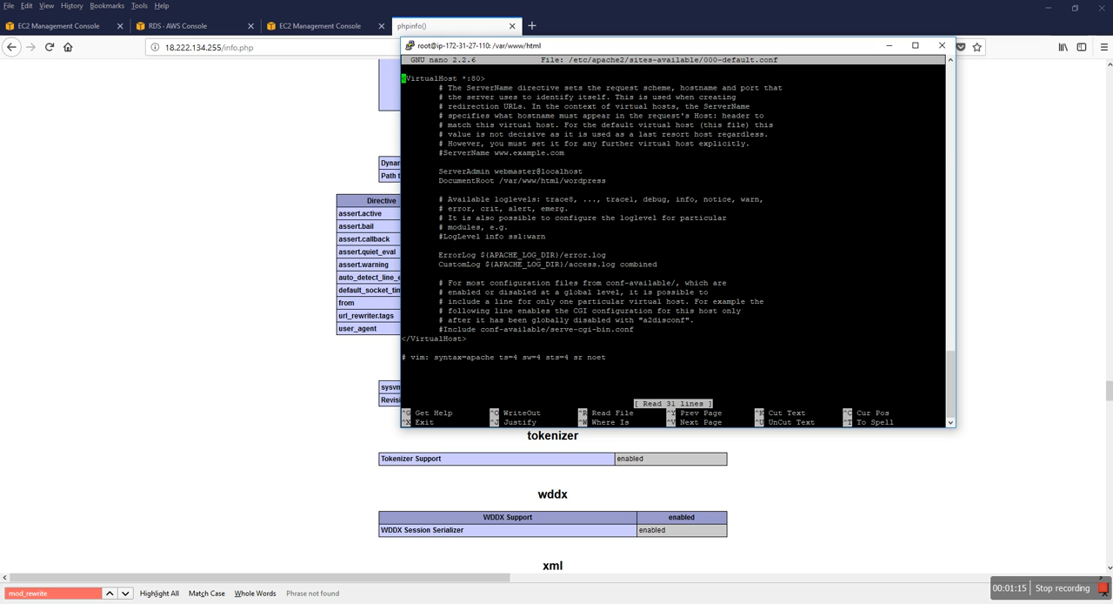
pyautogui.press('Down')
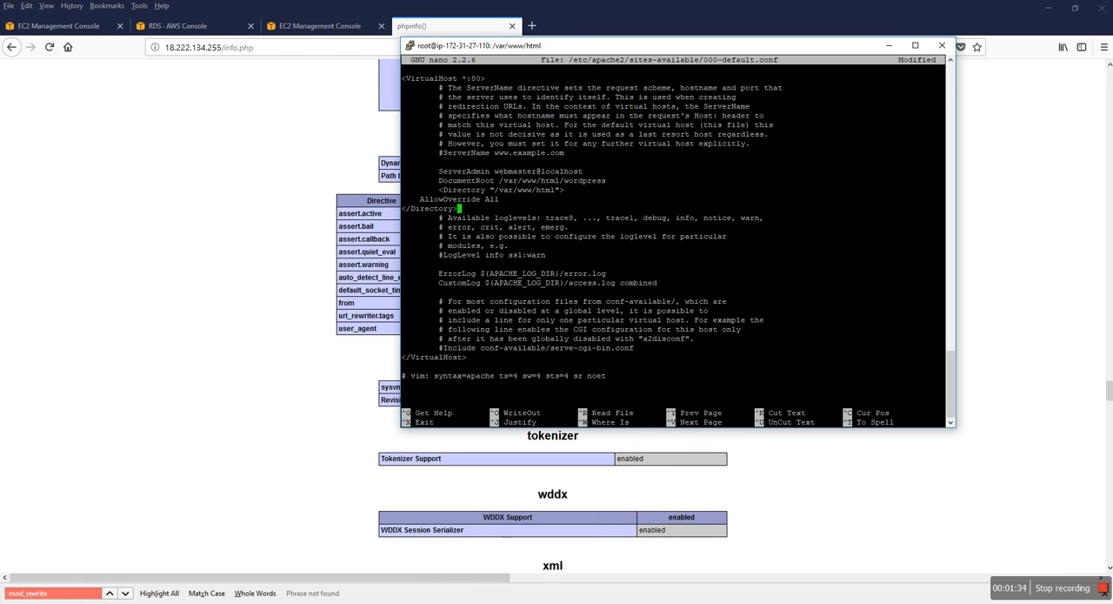
pyautogui.press('ctrl+o')
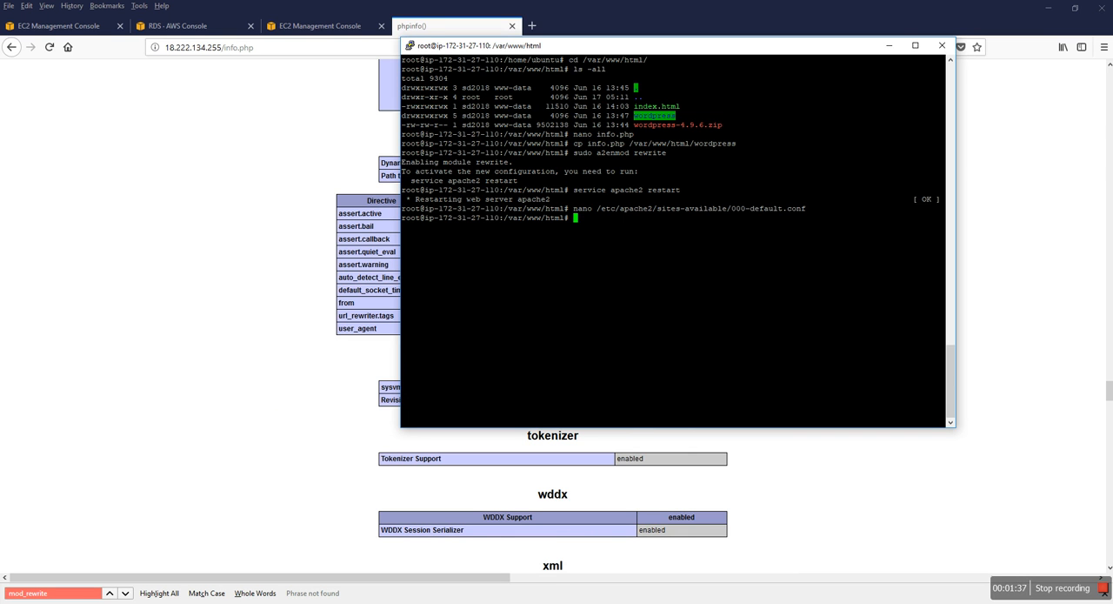
pyautogui.write('service apache2 restart')
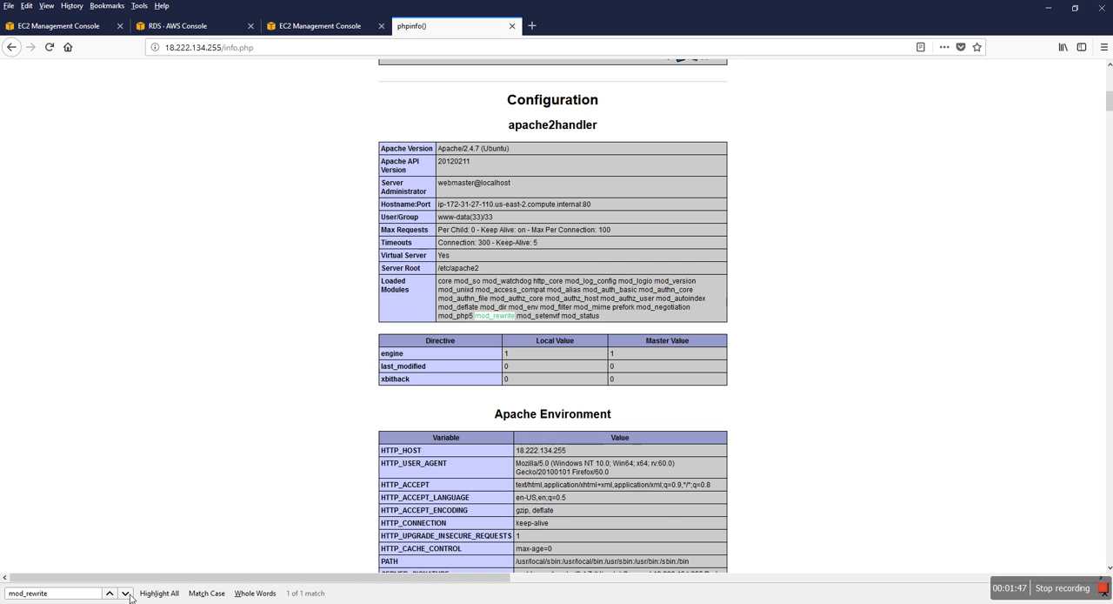
# Step: Locate mod_rewrite in phpinfo's Loaded Modules, then bring up the Notepad notes with the Directory block
pyautogui.click(126, 592)
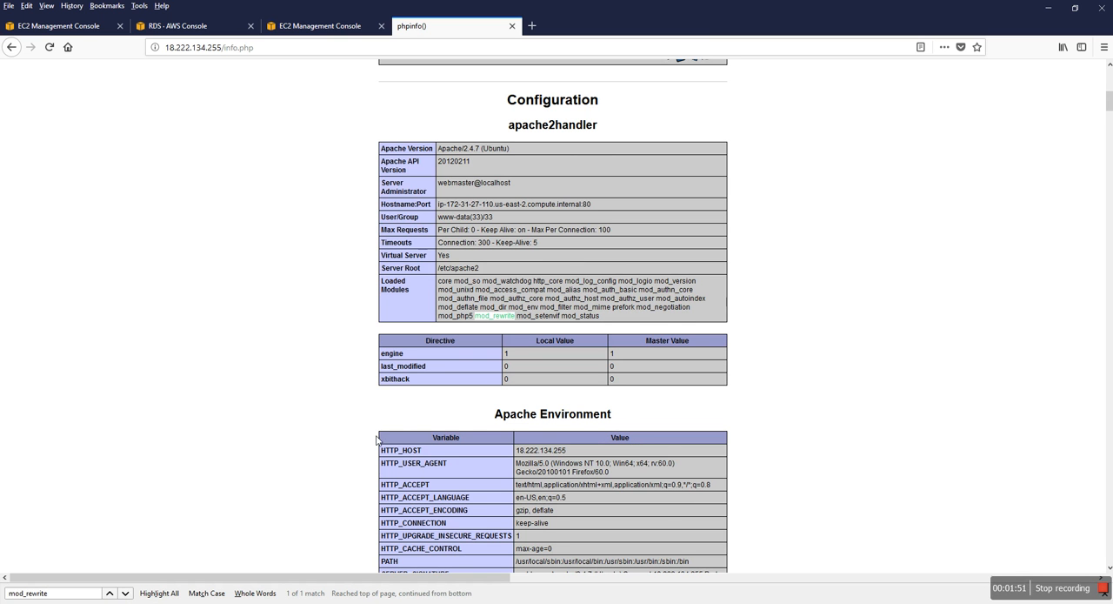
pyautogui.scroll(-3)
pyautogui.write('mod')
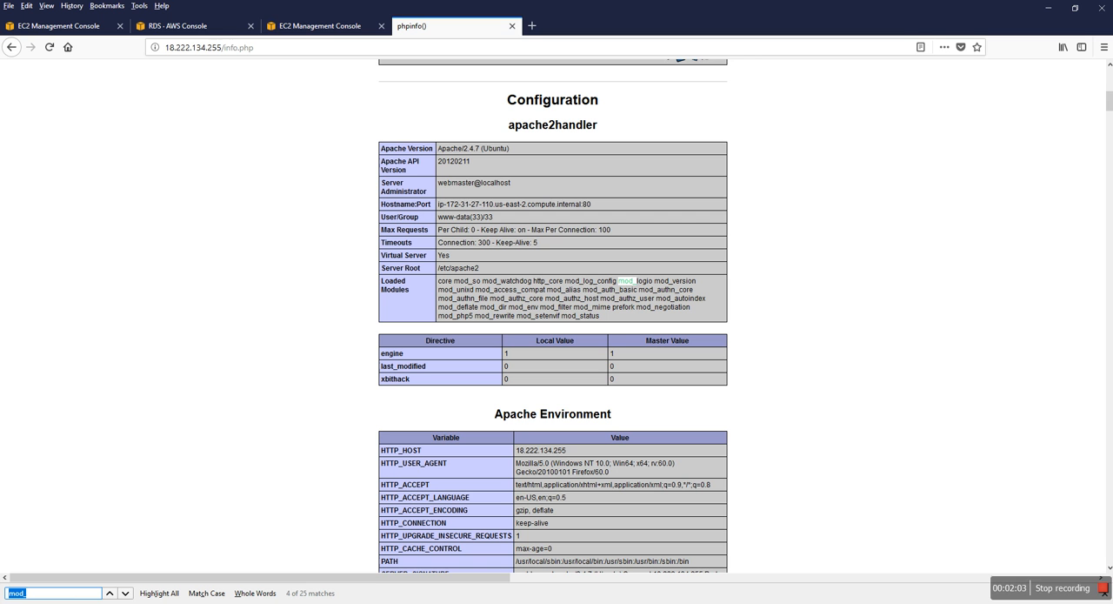
pyautogui.write('lowOverride All </Directory>')
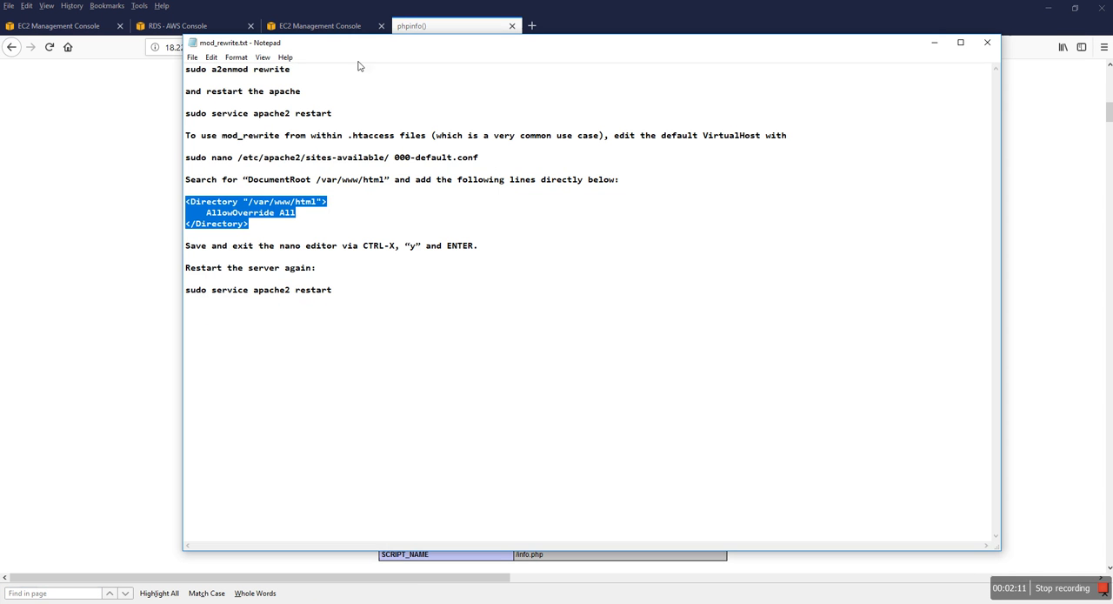
# Step: Search phpinfo for 'rewrite' and highlight the Loaded Modules list showing mod_rewrite
pyautogui.doubleClick(270, 68)
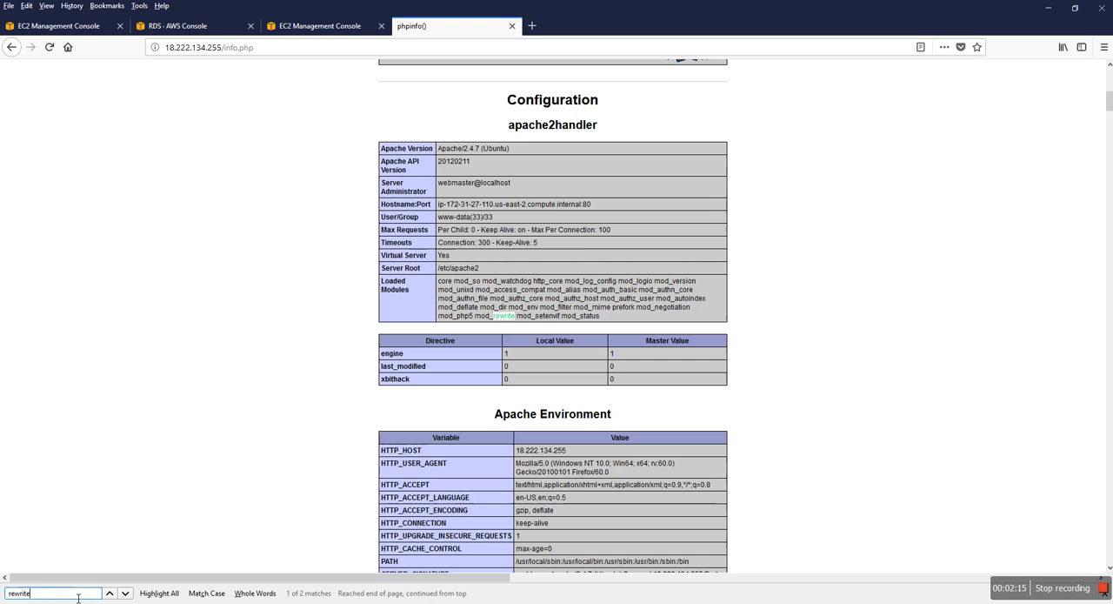
pyautogui.click(125, 593)
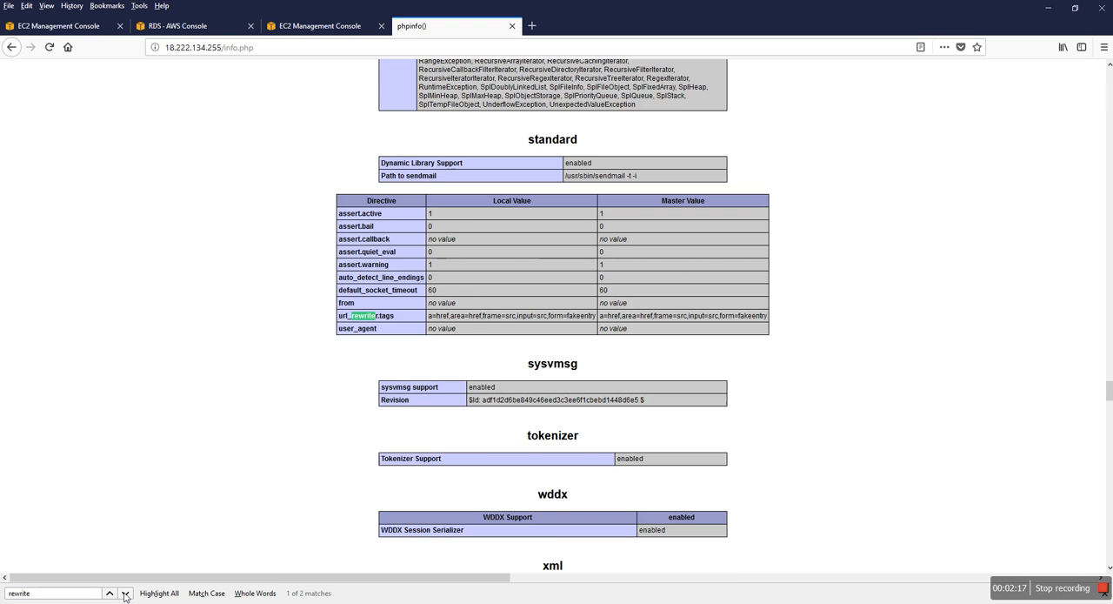
pyautogui.click(109, 592)
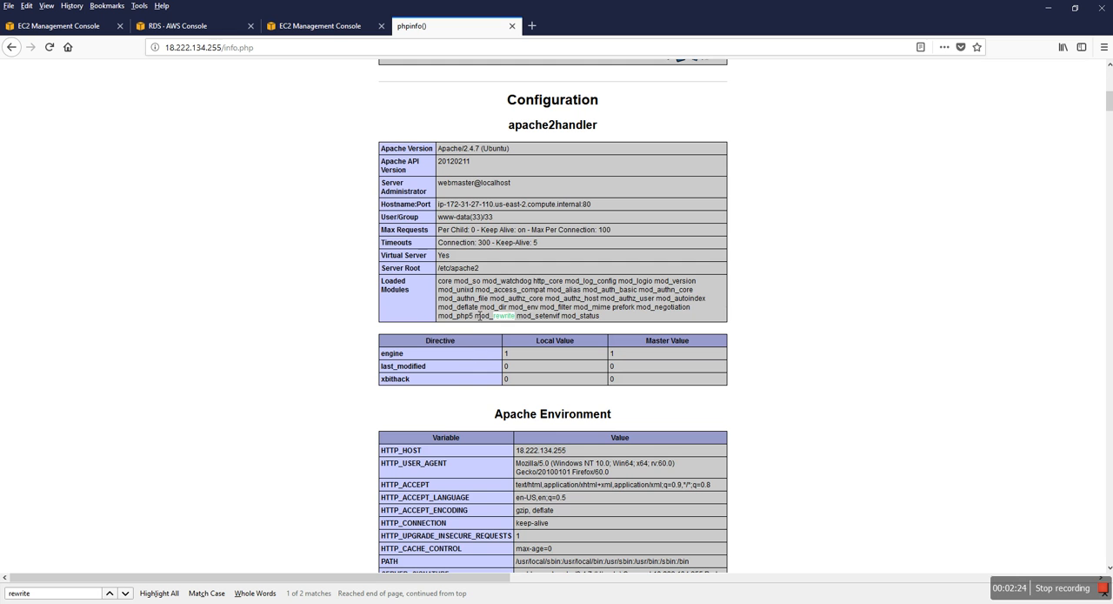
pyautogui.moveTo(440, 280); pyautogui.dragTo(600, 315)
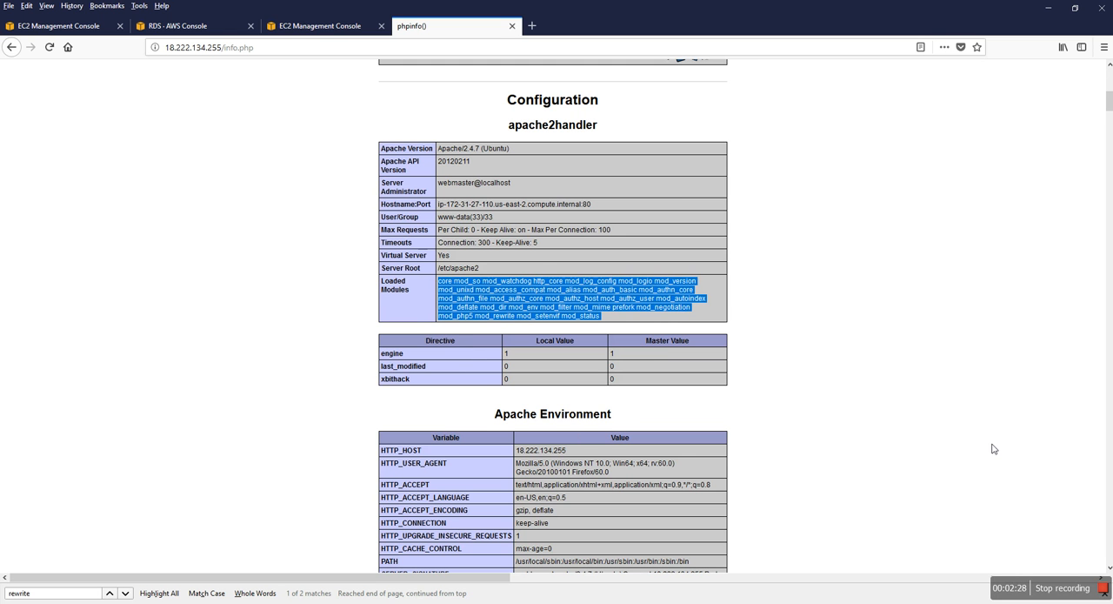
pyautogui.moveTo(914, 402)
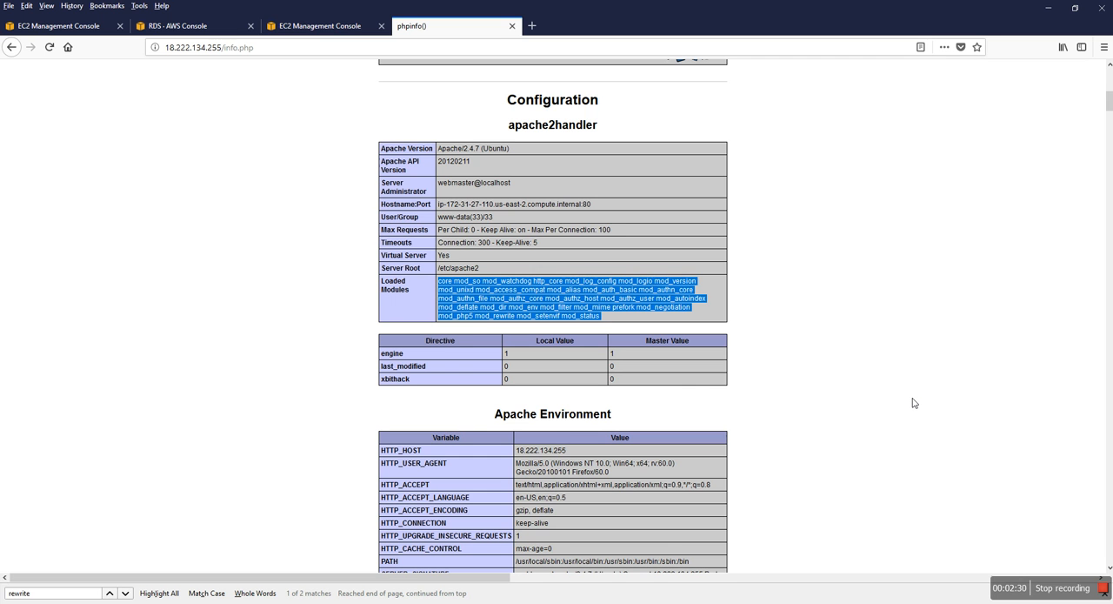